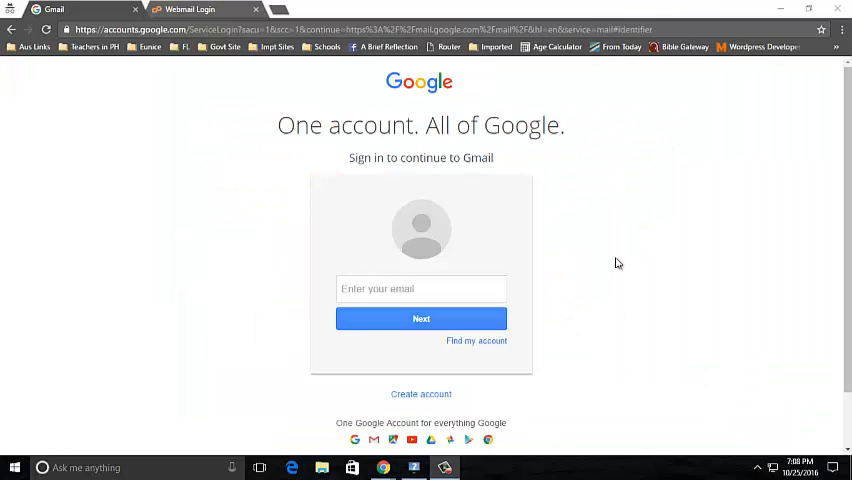
# - Sign in to Gmail with the 'studylearn 101' account and reach its inbox
pyautogui.click(420, 289)
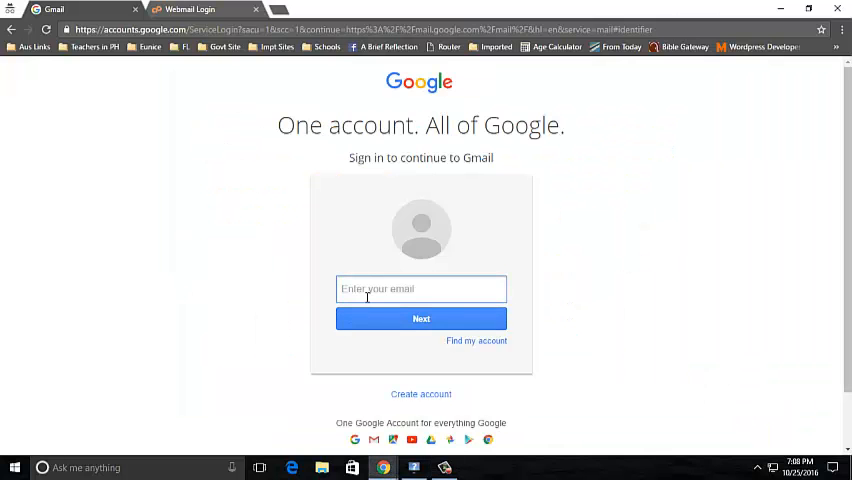
pyautogui.write('studylearn 101')
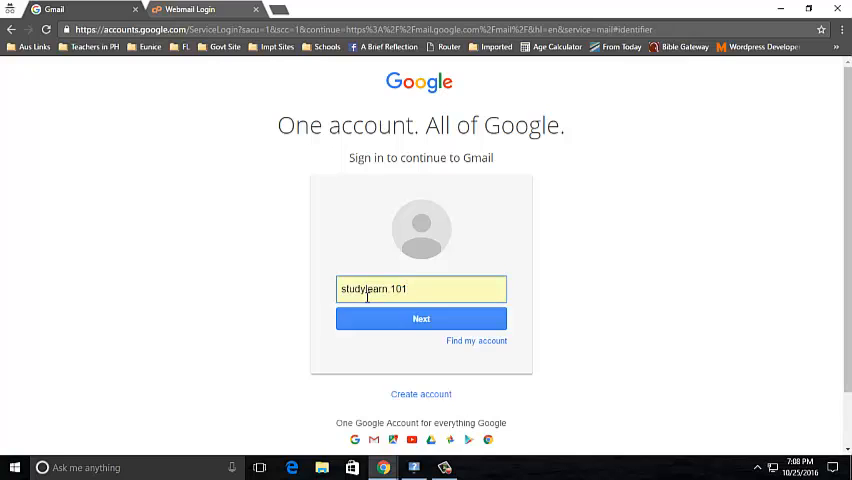
pyautogui.click(421, 318)
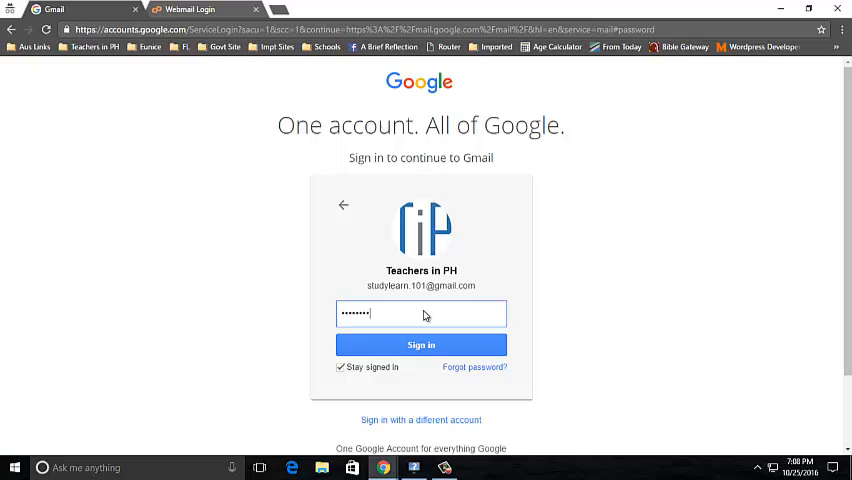
pyautogui.click(421, 344)
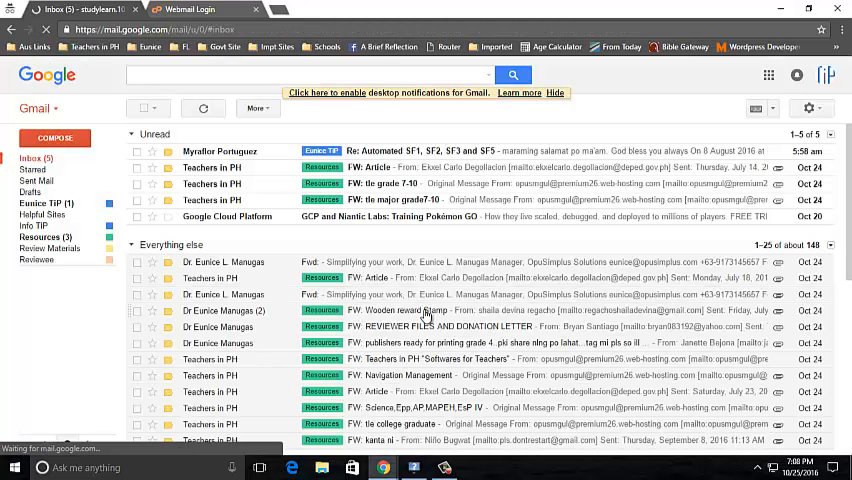
# - Go to Gmail Settings and show the Accounts and Import section
pyautogui.click(808, 108)
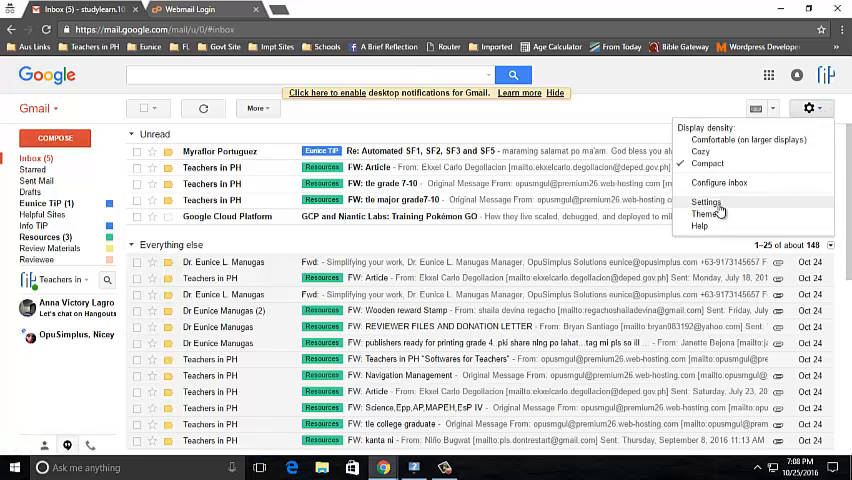
pyautogui.click(705, 203)
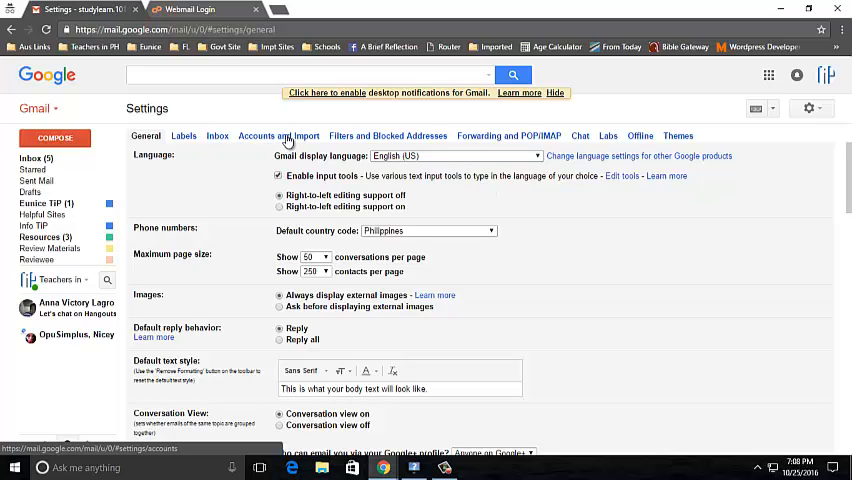
pyautogui.click(278, 135)
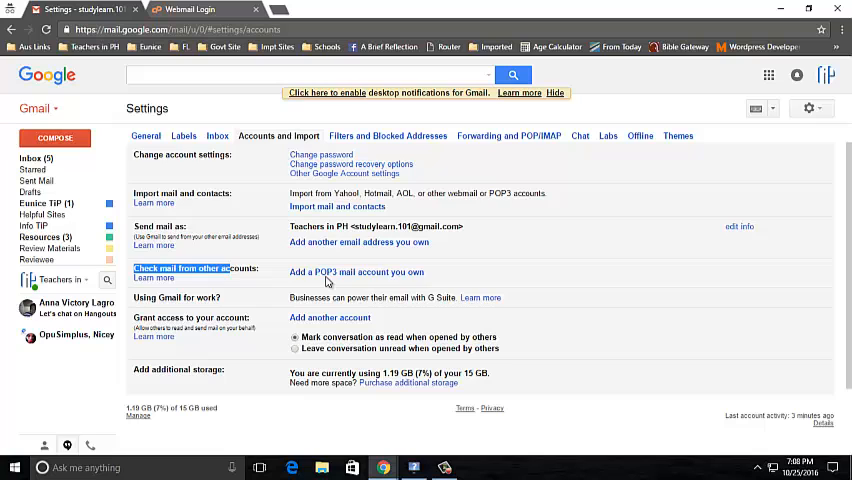
pyautogui.moveTo(395, 277)
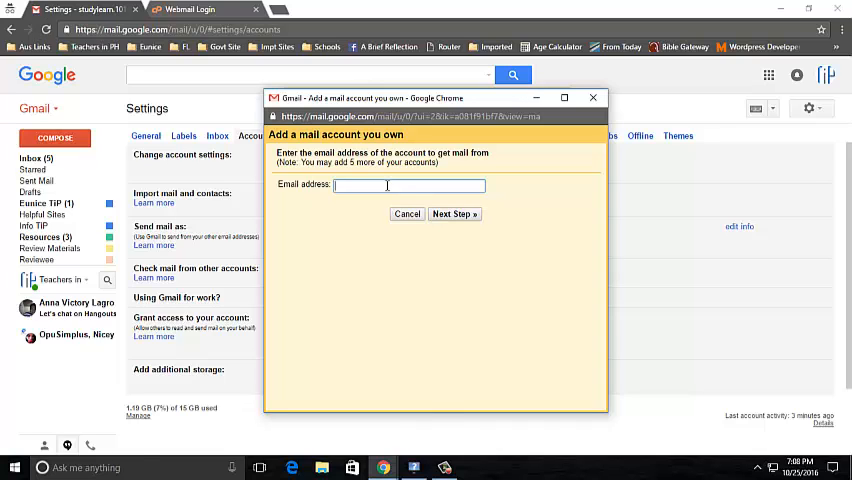
pyautogui.click(455, 214)
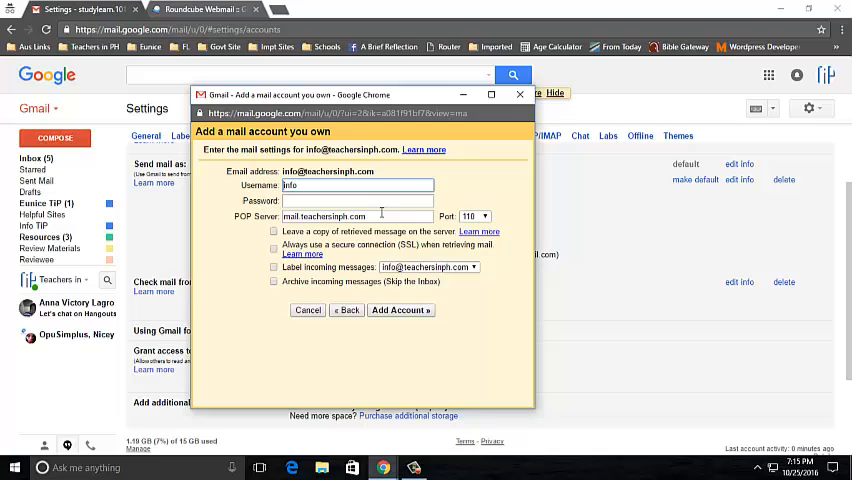
pyautogui.tripleClick(328, 171)
pyautogui.write('@teachersinph.com')
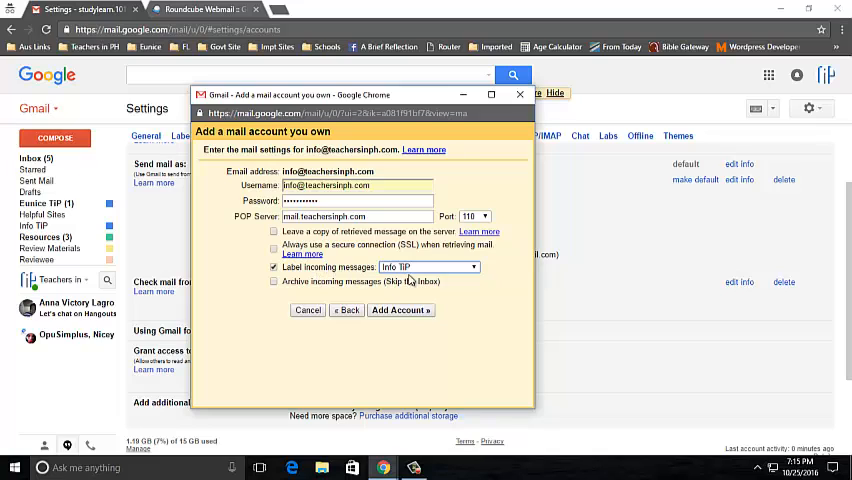
pyautogui.click(400, 310)
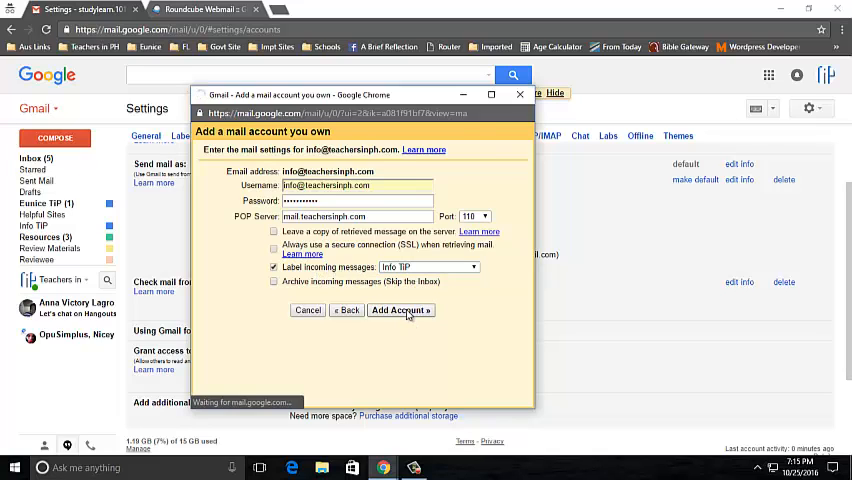
pyautogui.click(400, 310)
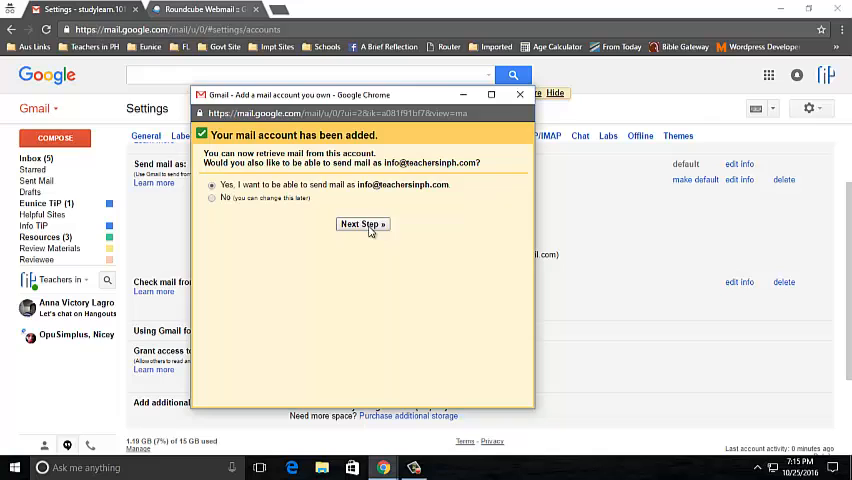
pyautogui.click(363, 223)
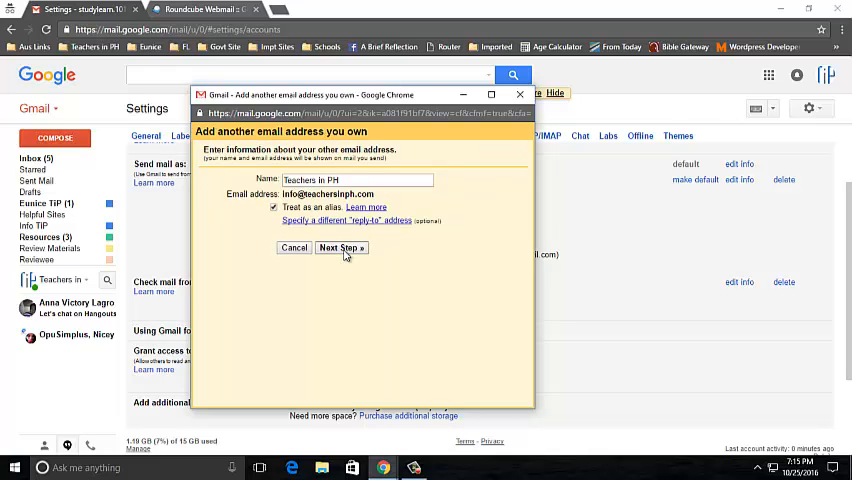
pyautogui.click(341, 248)
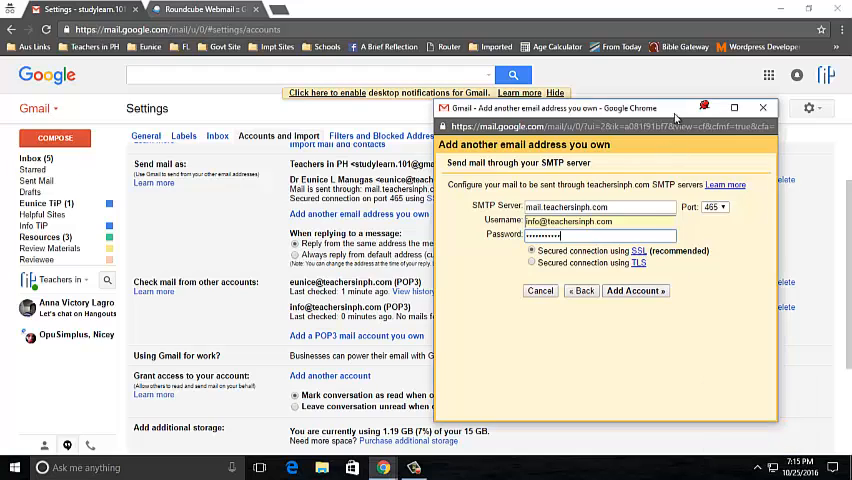
pyautogui.click(635, 291)
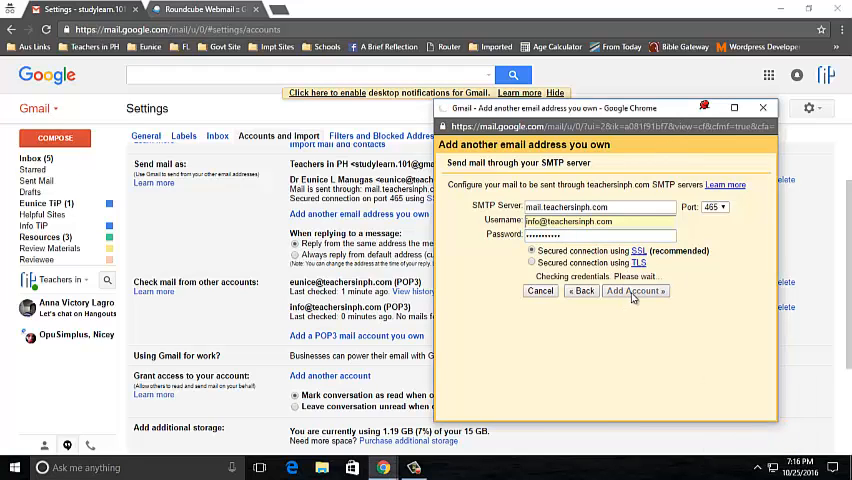
pyautogui.click(634, 291)
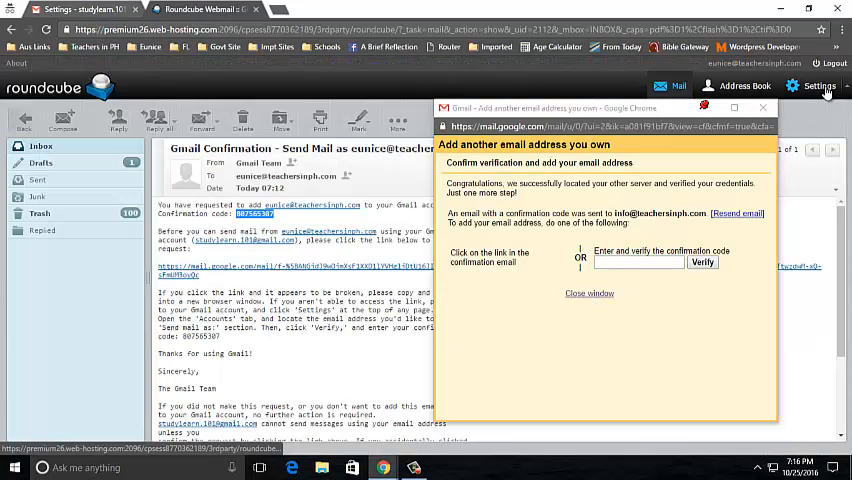
# - Retrieve the confirmation code in Roundcube webmail and verify the new send-as address
pyautogui.click(819, 86)
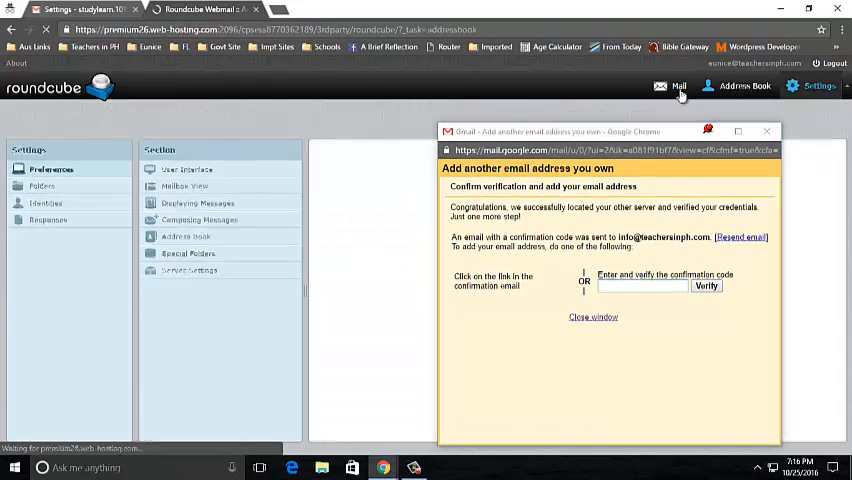
pyautogui.click(744, 86)
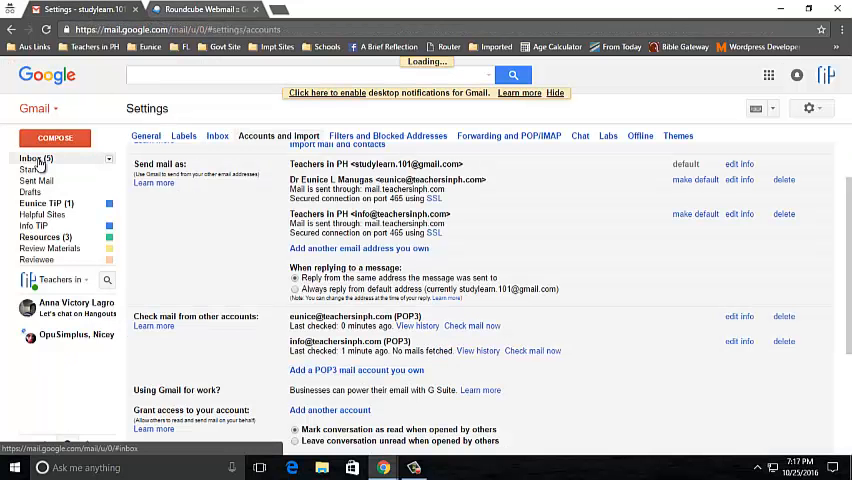
# - Run 'Check mail now' for the info POP3 account in Accounts and Import
pyautogui.click(33, 158)
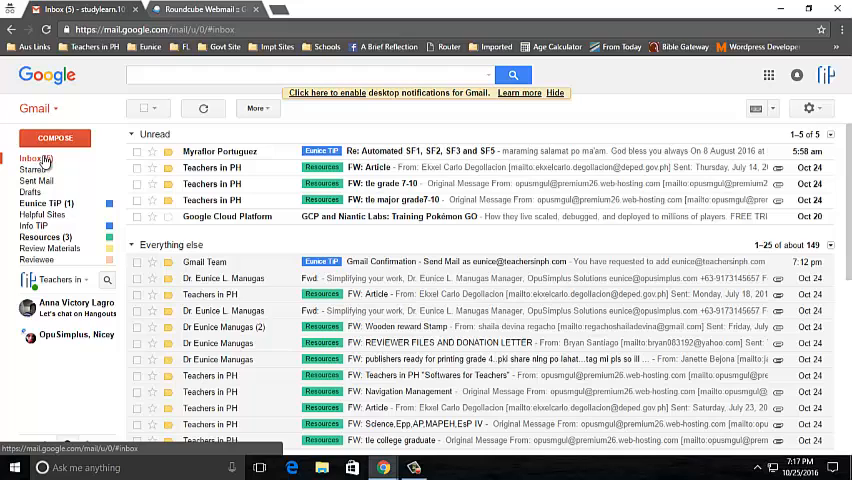
pyautogui.click(35, 158)
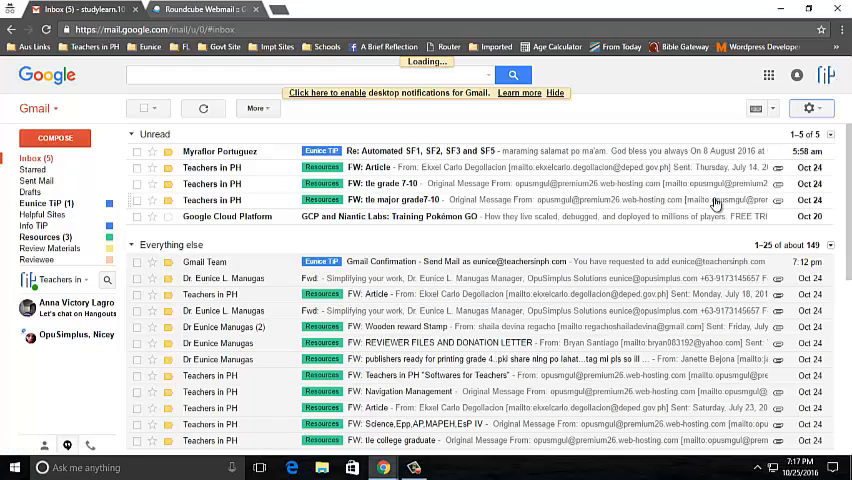
pyautogui.click(809, 108)
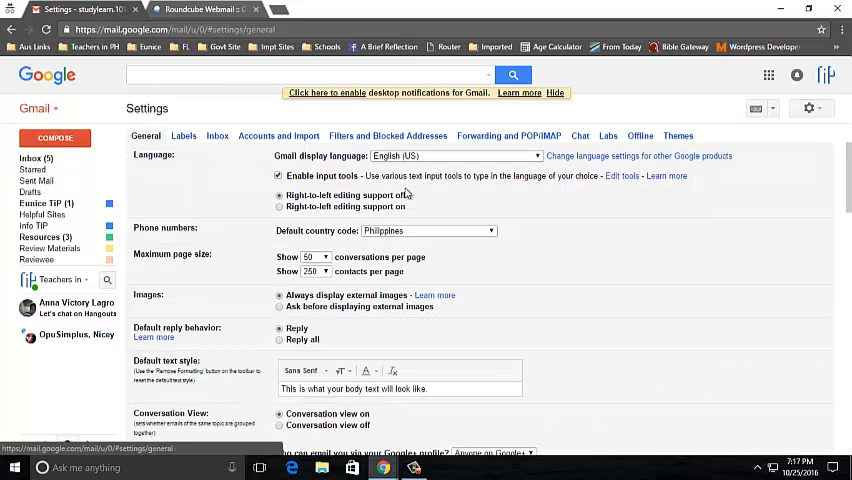
pyautogui.click(278, 135)
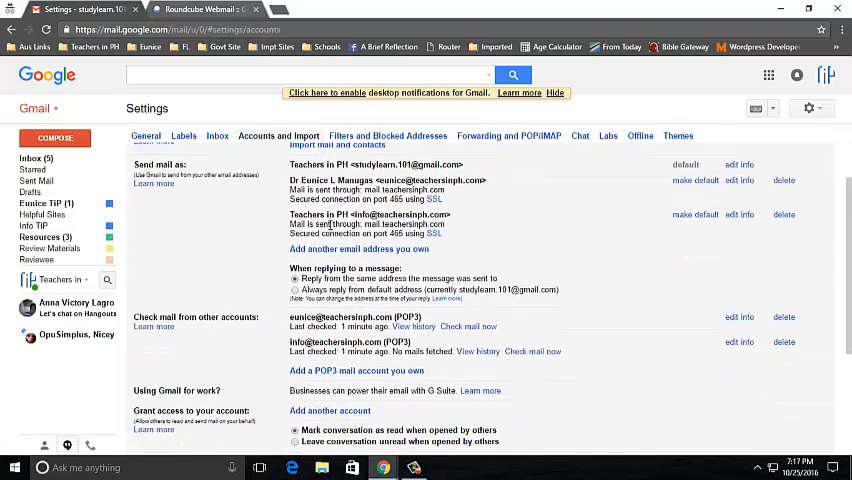
pyautogui.scroll(-3)
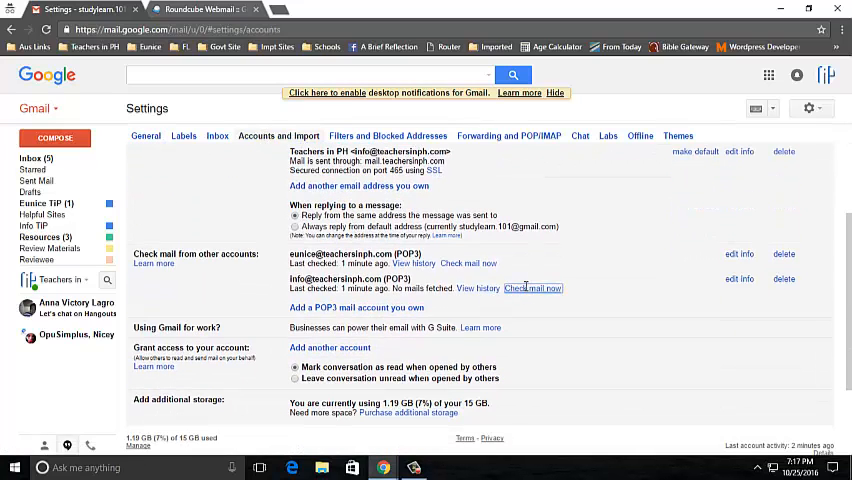
pyautogui.click(532, 288)
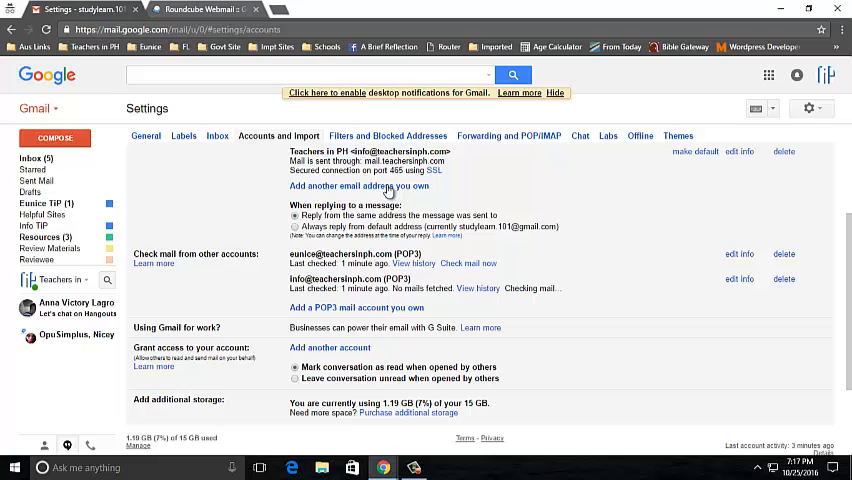
# - From the inbox, follow the confirmation email to the send-as confirmation page
pyautogui.click(35, 158)
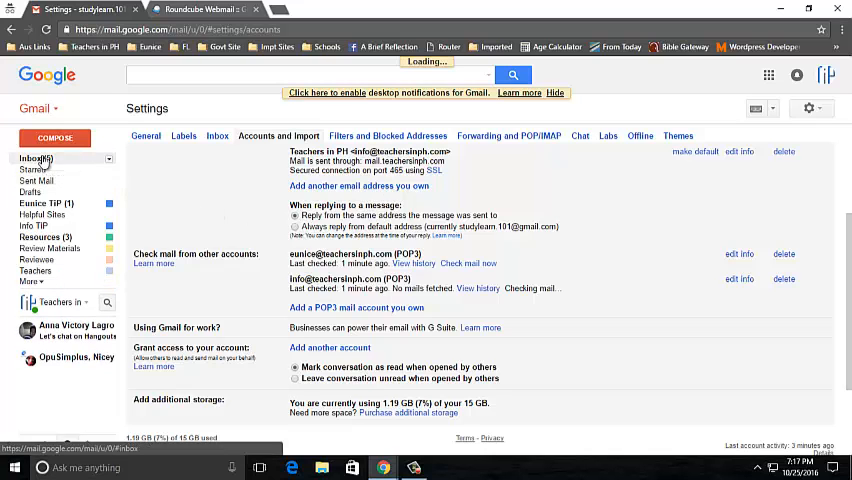
pyautogui.click(35, 158)
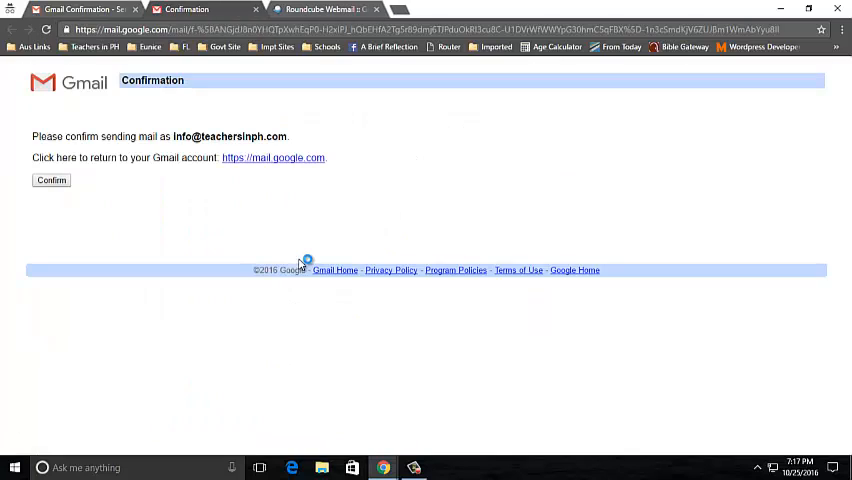
# - Confirm sending as the info address, then close the success and Roundcube pages
pyautogui.click(51, 180)
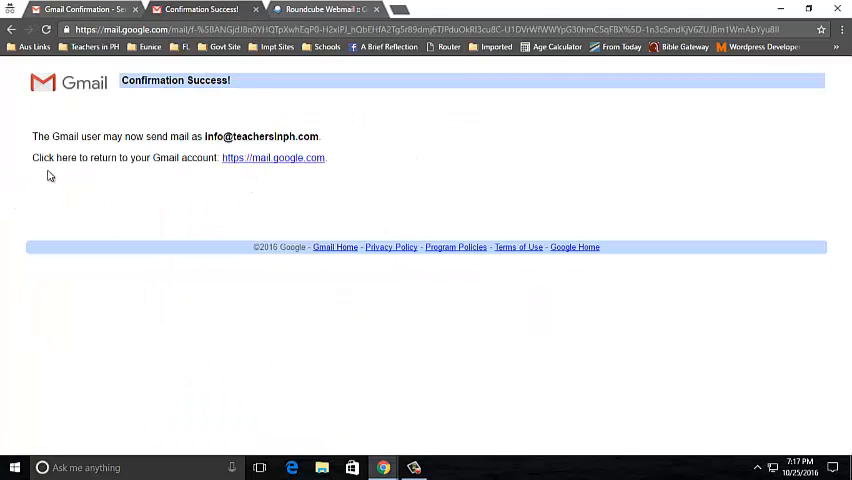
pyautogui.click(85, 9)
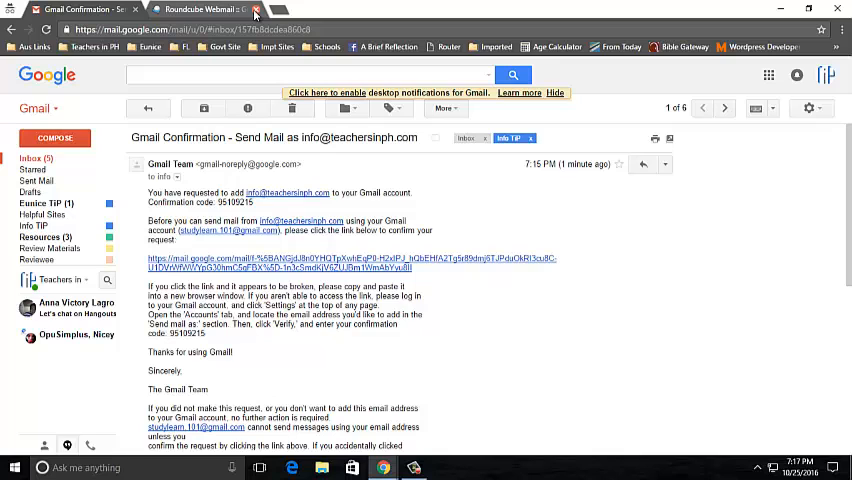
pyautogui.click(256, 9)
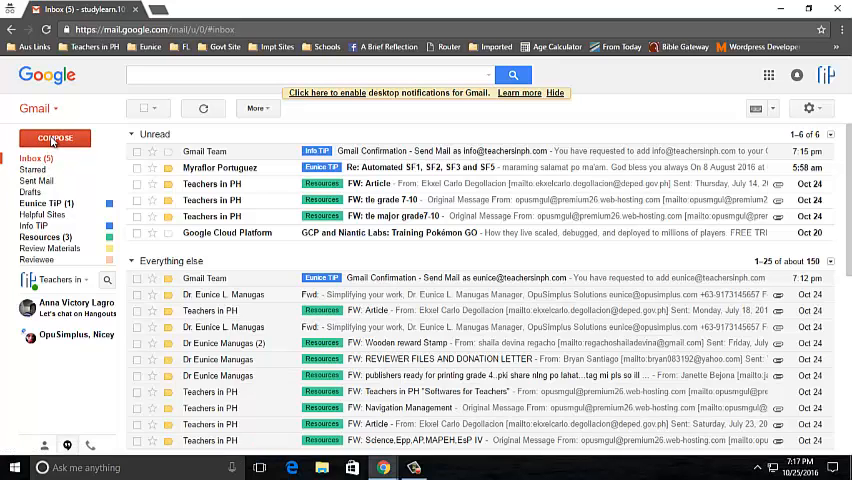
pyautogui.click(54, 138)
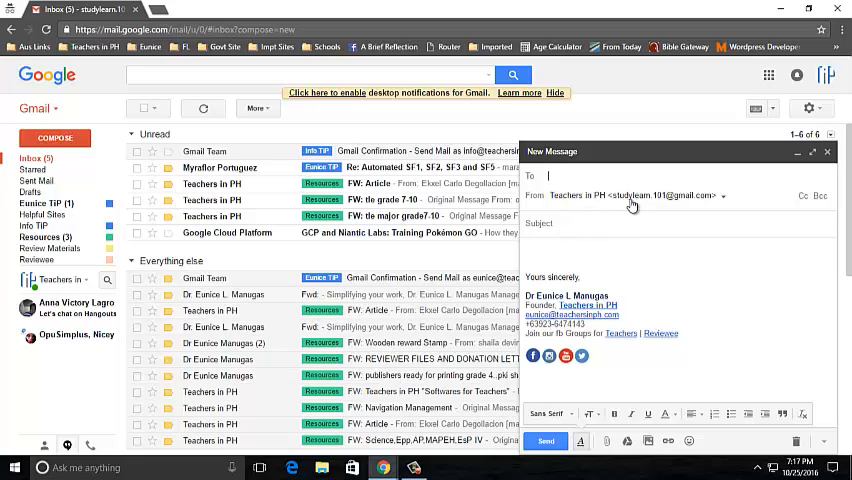
pyautogui.moveTo(645, 203)
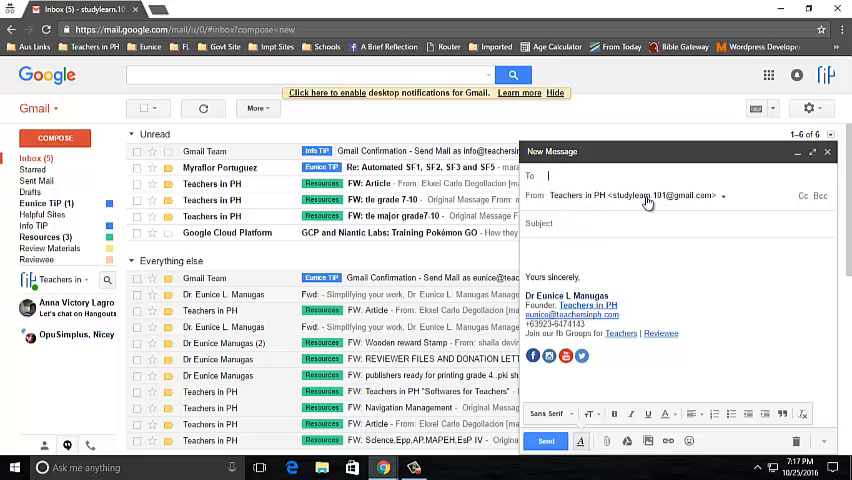
pyautogui.click(640, 195)
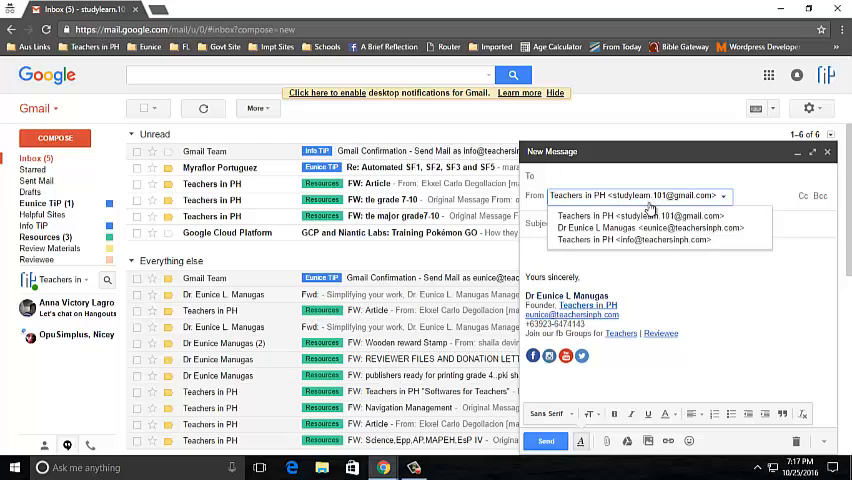
pyautogui.click(636, 227)
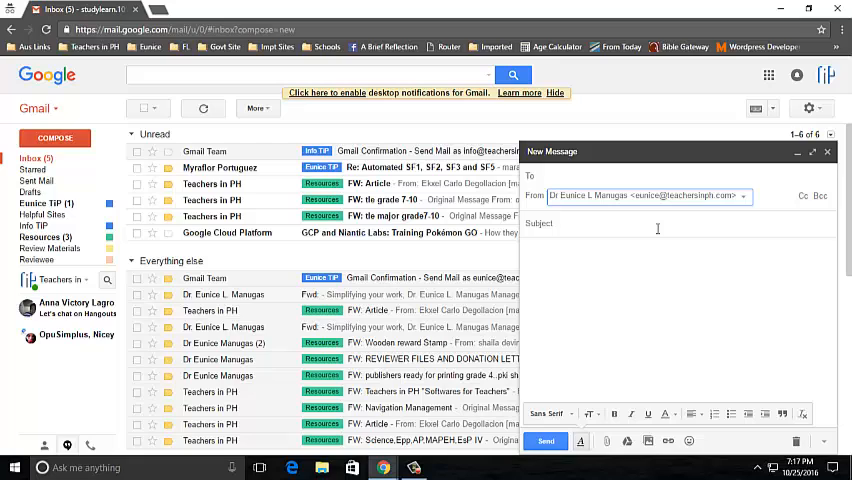
pyautogui.click(645, 195)
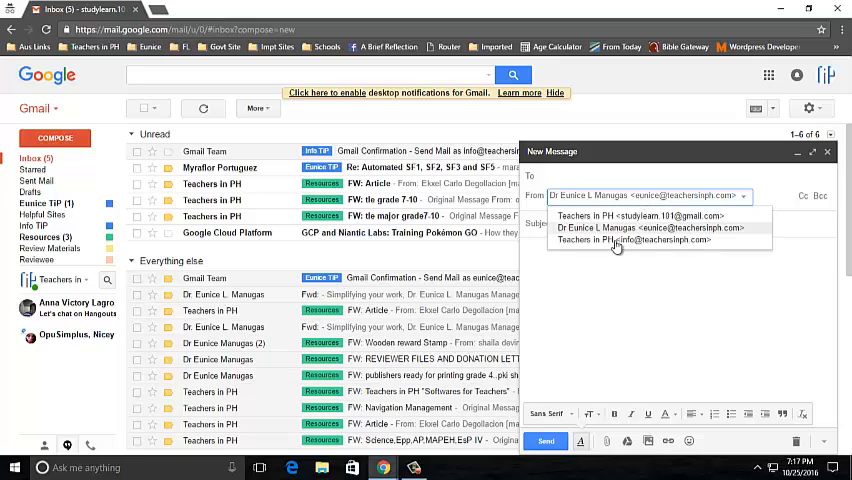
pyautogui.moveTo(642, 247)
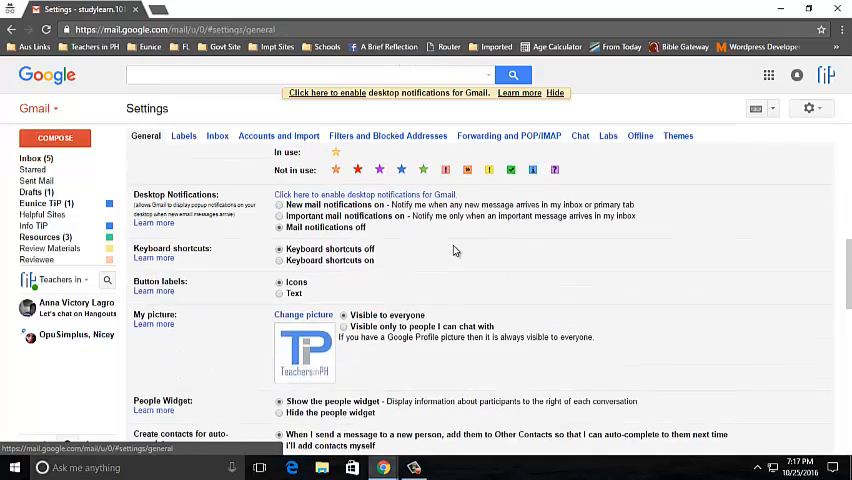
# - Review the signature for the teachersinph sender addresses and save the General settings
pyautogui.scroll(-3)
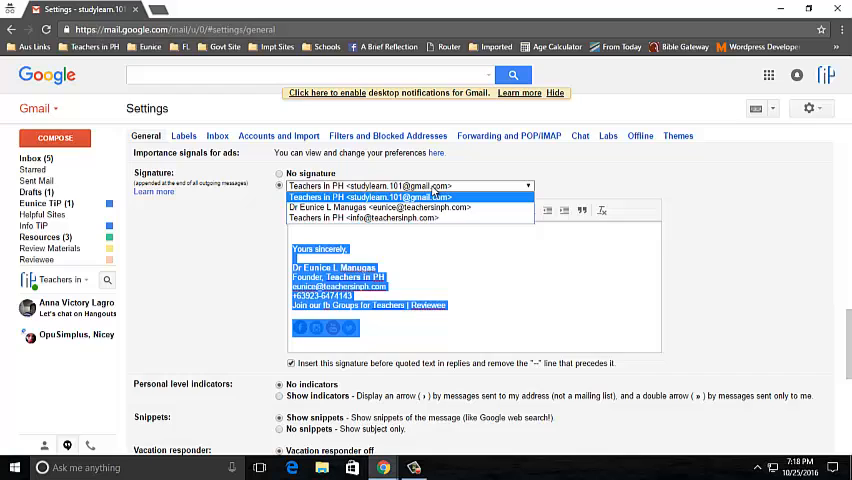
pyautogui.click(372, 208)
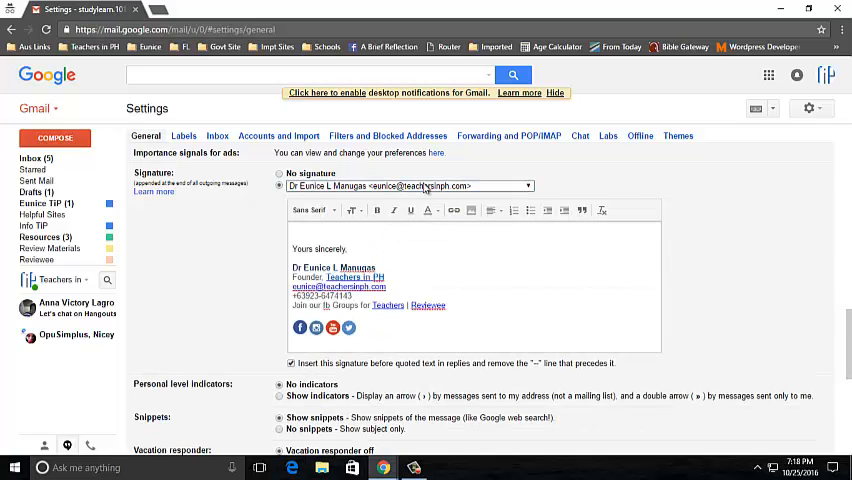
pyautogui.click(528, 186)
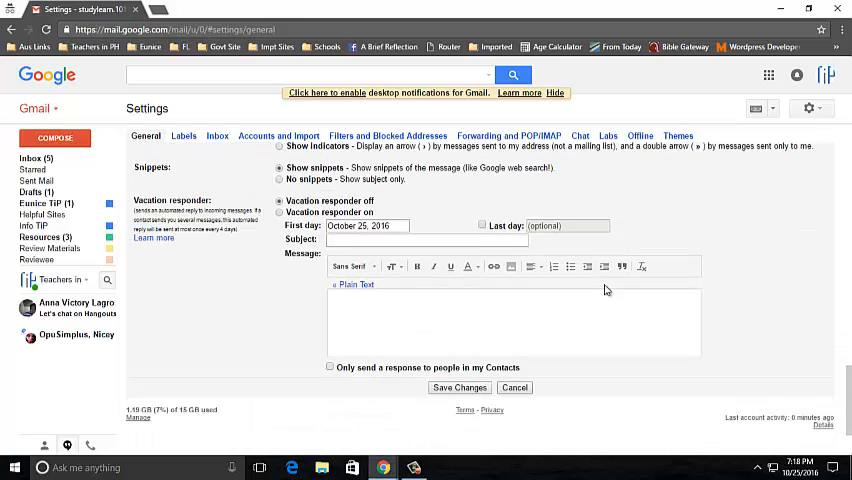
pyautogui.click(459, 388)
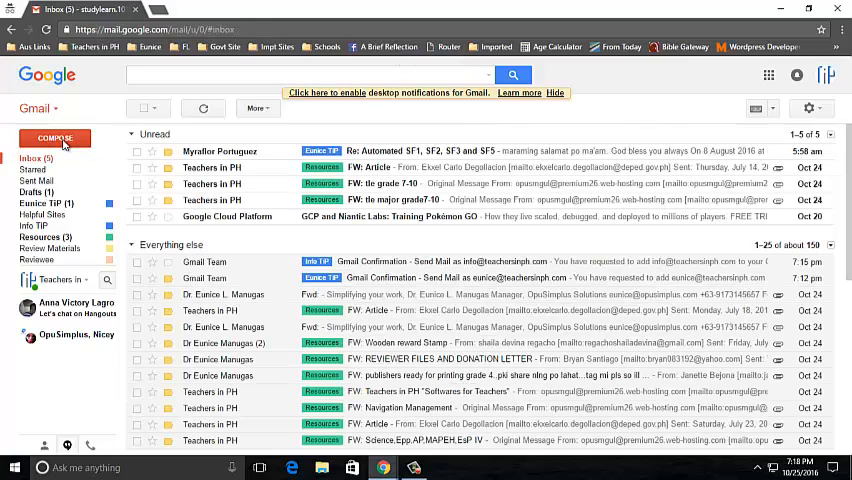
pyautogui.click(54, 138)
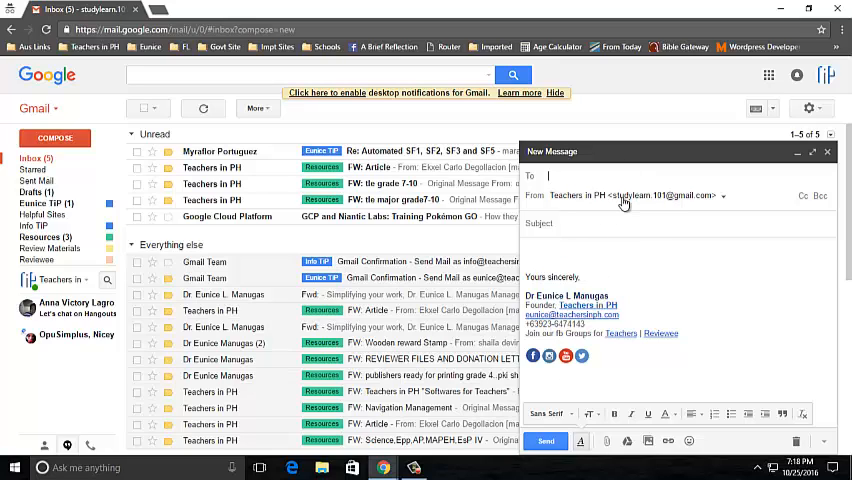
pyautogui.click(624, 195)
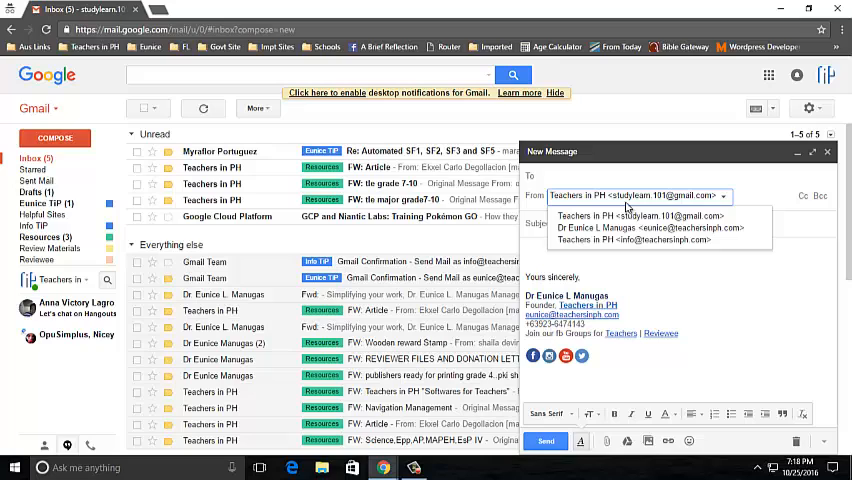
pyautogui.click(627, 227)
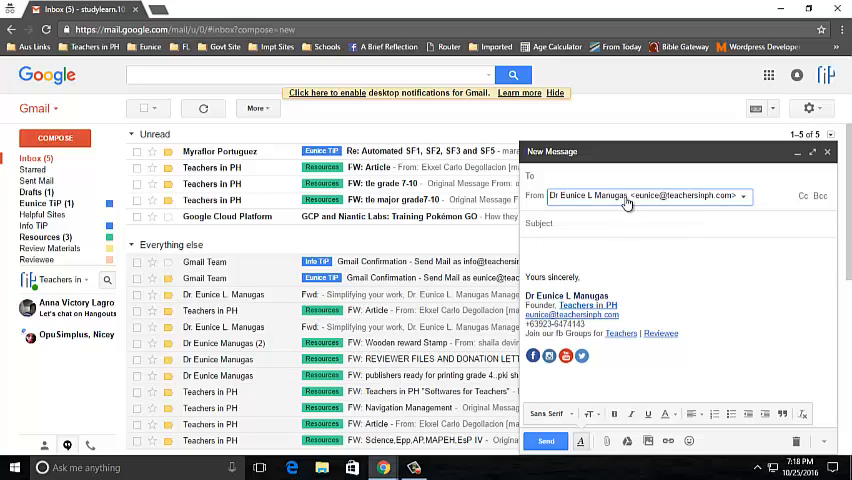
pyautogui.click(648, 195)
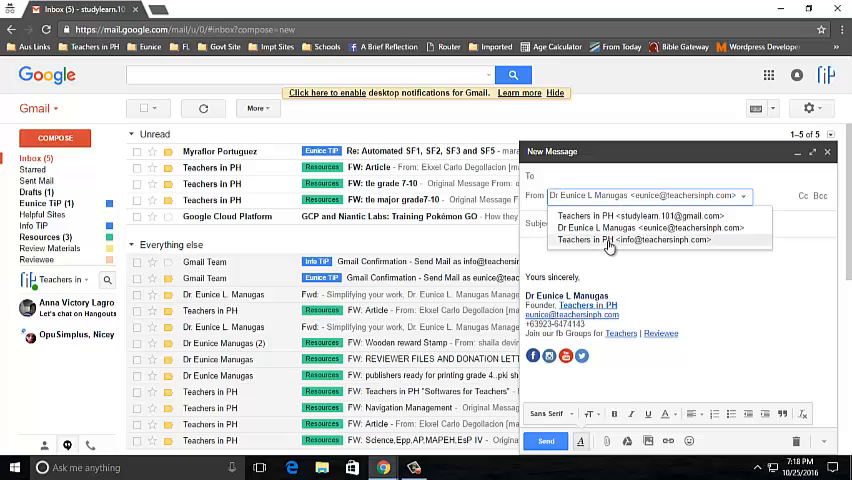
pyautogui.click(632, 239)
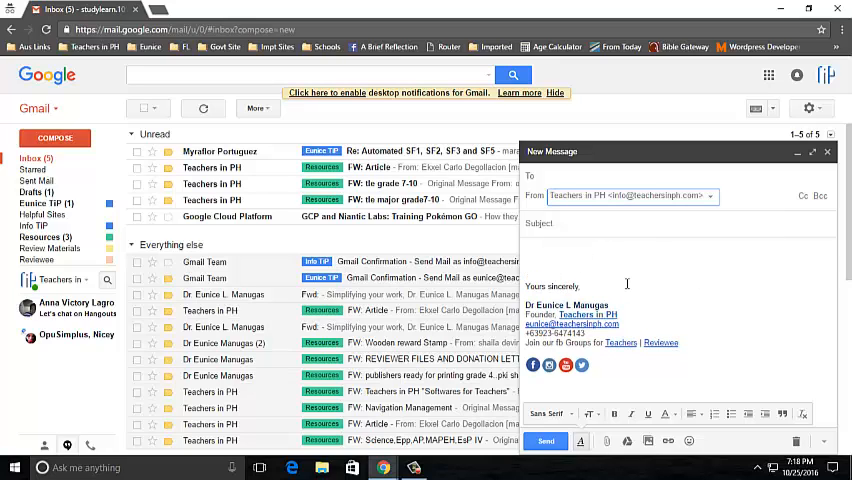